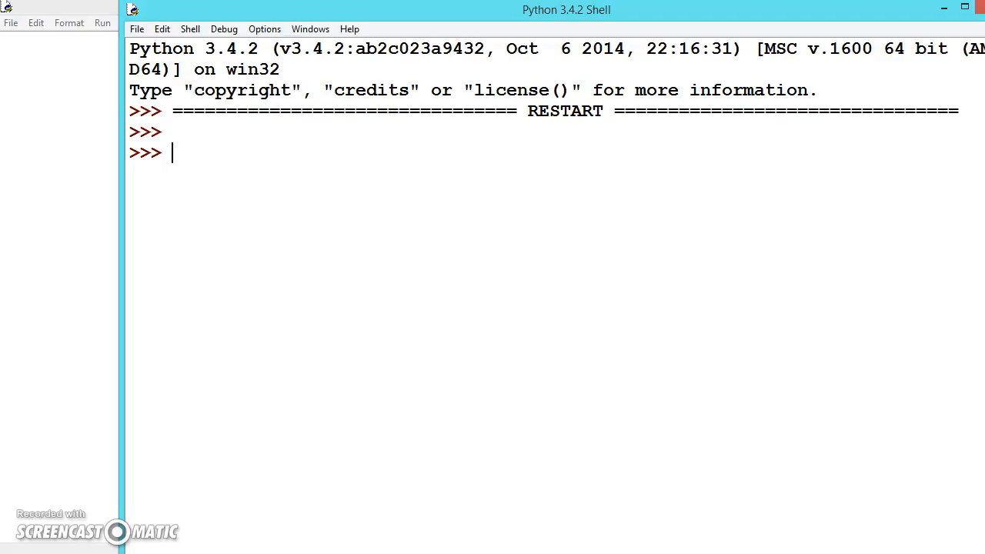
Step: Run a quick print test in the shell before starting the odd.py script
{"action": "type", "text": "print();"}
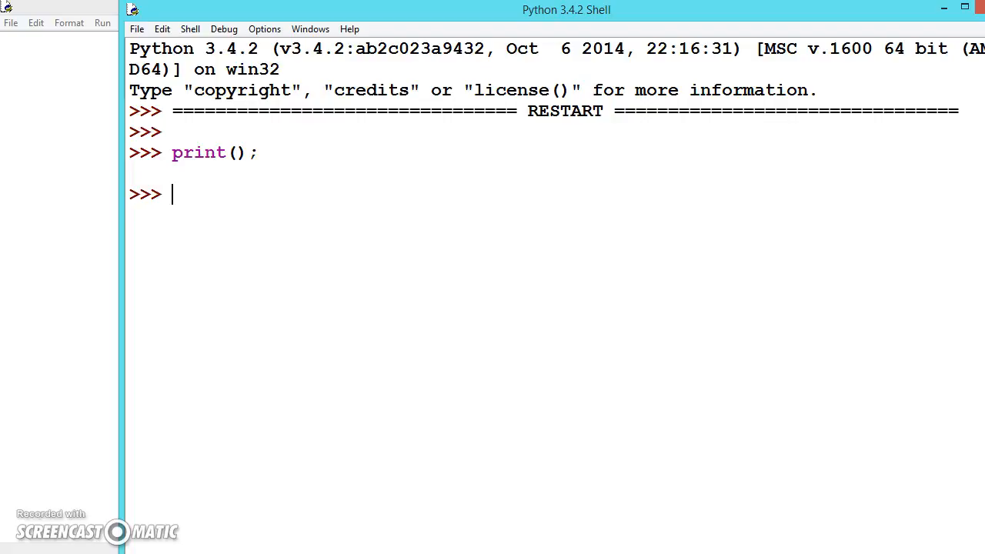
{"action": "type", "text": "5"}
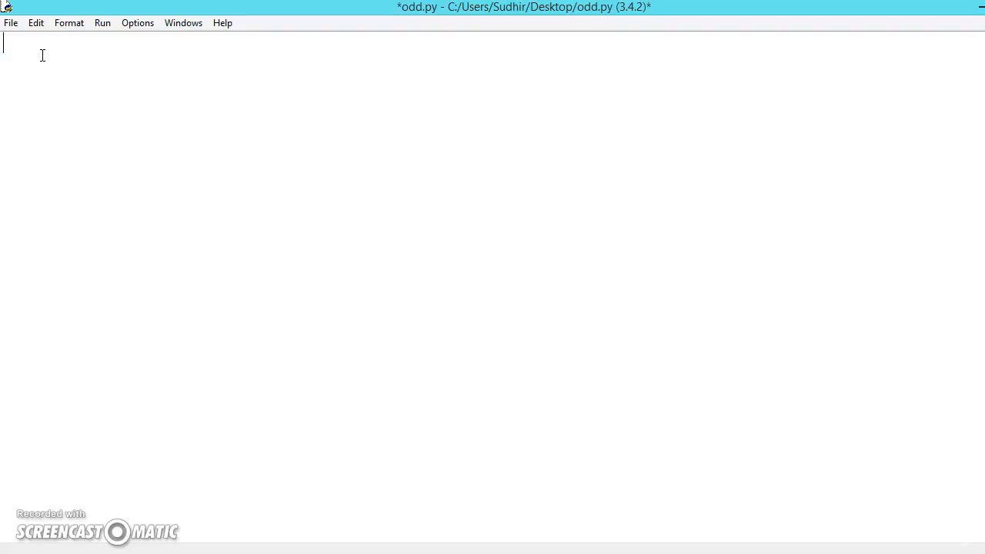
Step: Write num1 = int(input("enter number one: ")) as the first line of odd.py
{"action": "type", "text": "num1"}
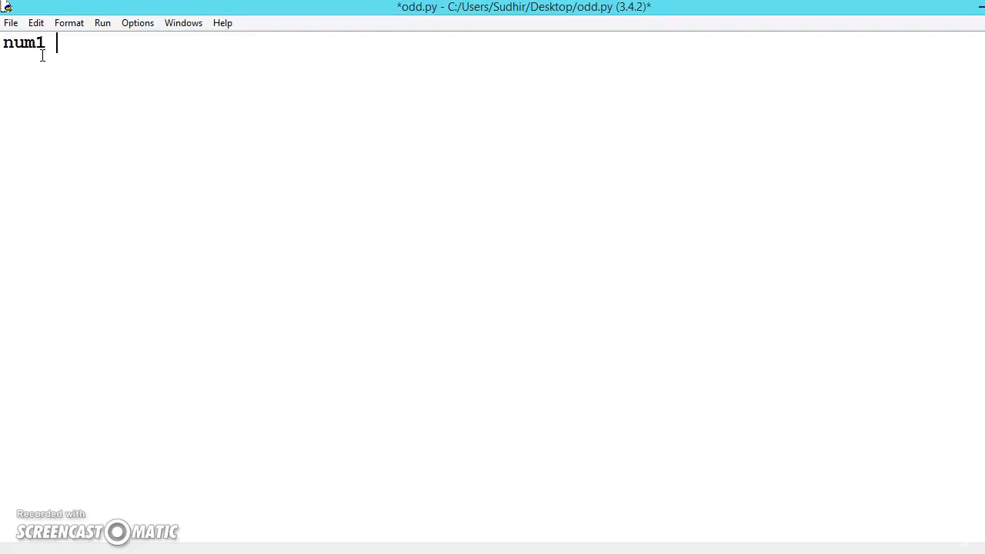
{"action": "type", "text": "= input"}
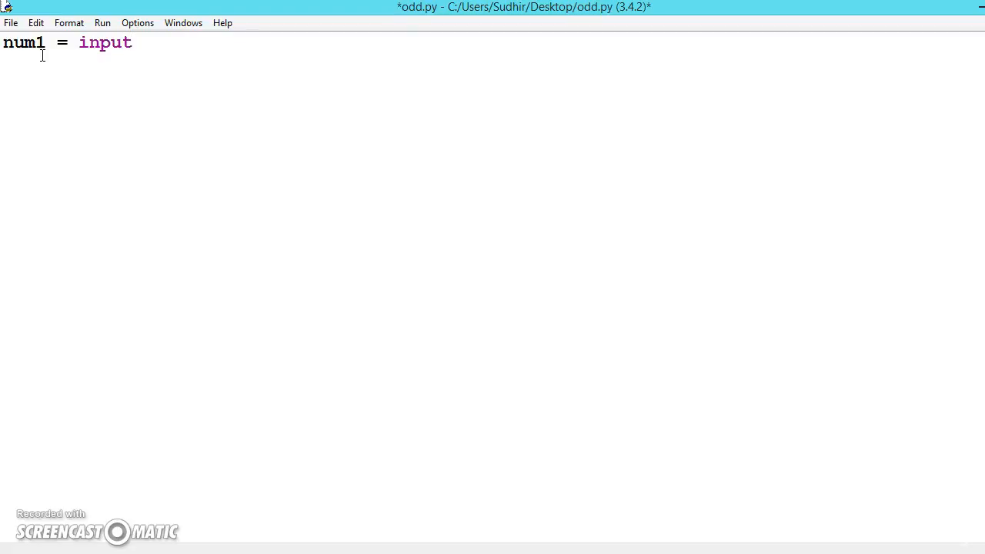
{"action": "type", "text": "intin"}
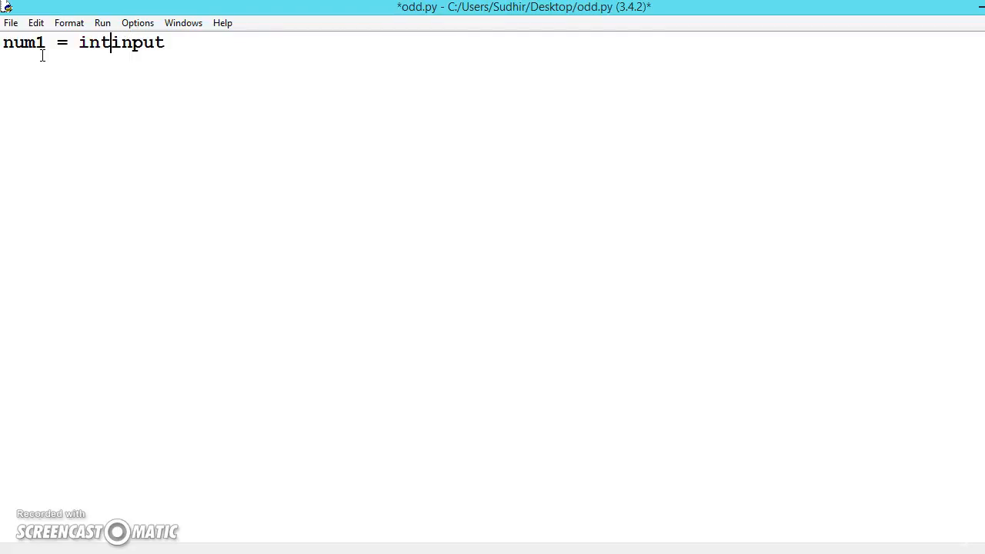
{"action": "type", "text": "("}
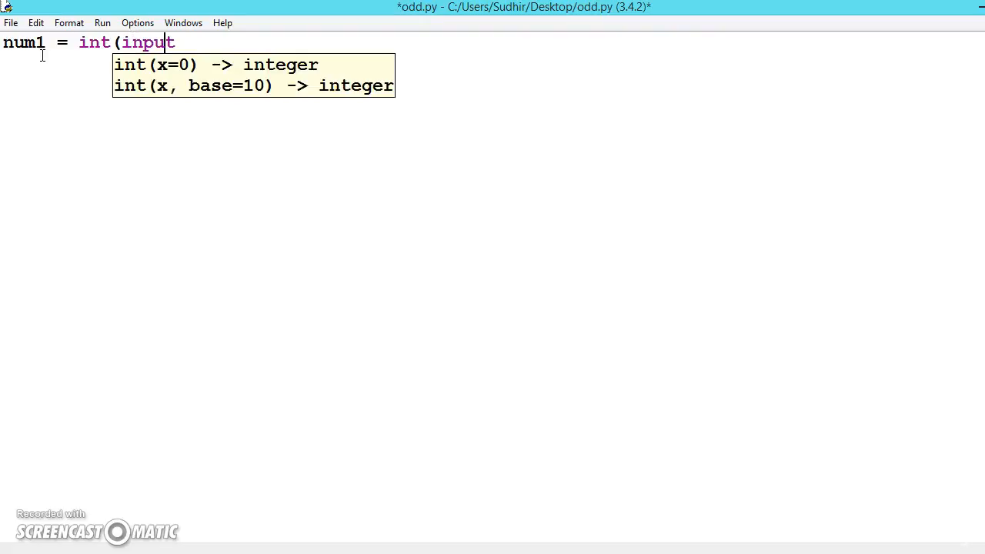
{"action": "type", "text": "("}
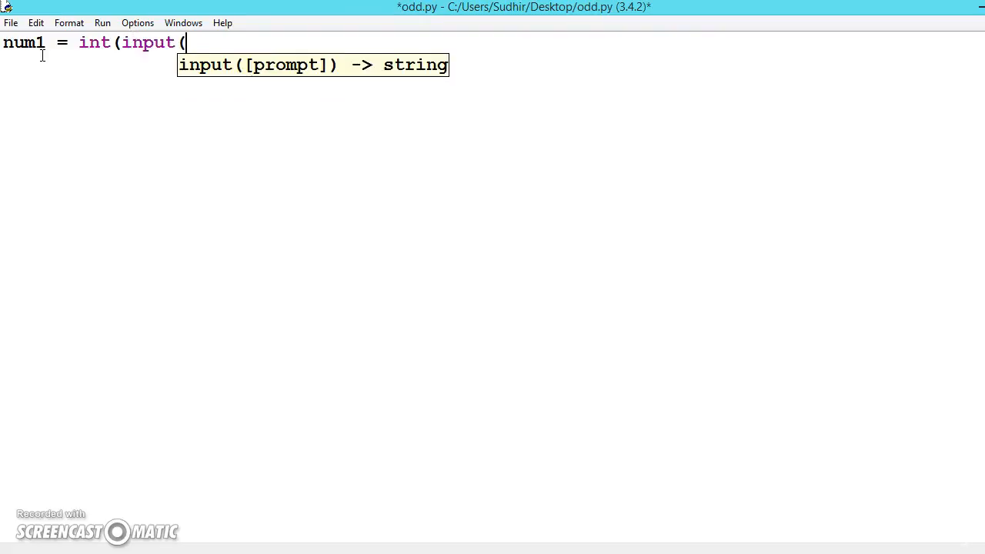
{"action": "type", "text": "\"en\""}
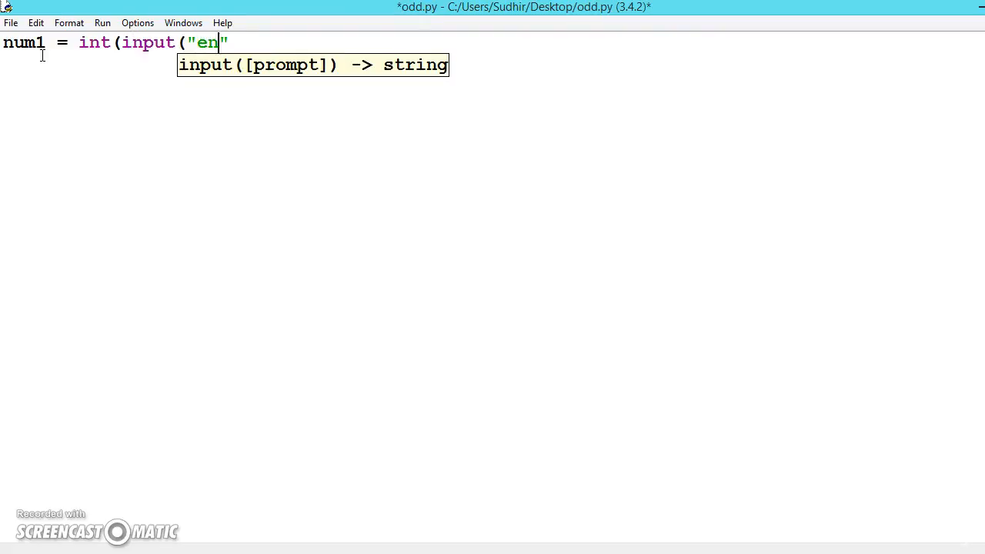
{"action": "type", "text": "ter number"}
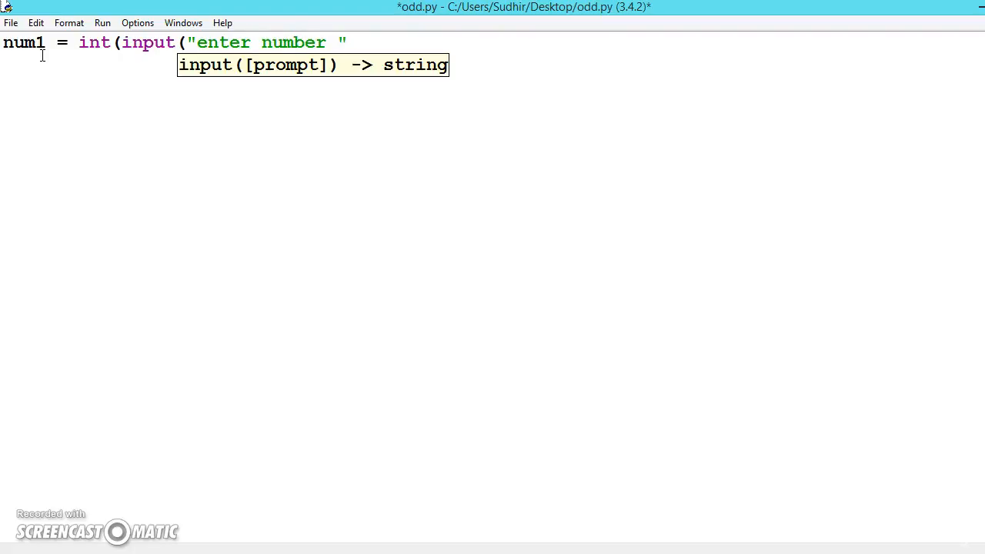
{"action": "type", "text": "one:"}
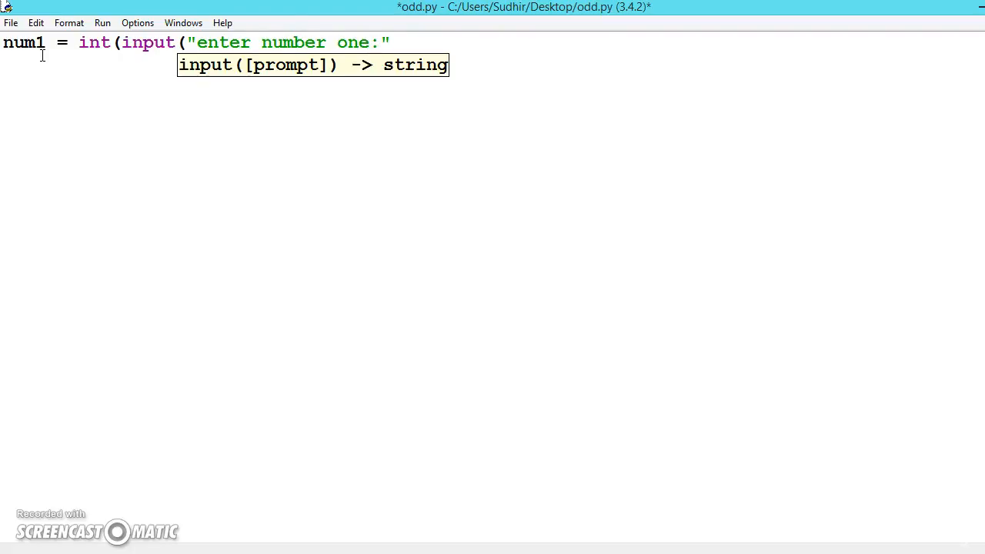
{"action": "type", "text": "\")"}
{"action": "type", "text": "num"}
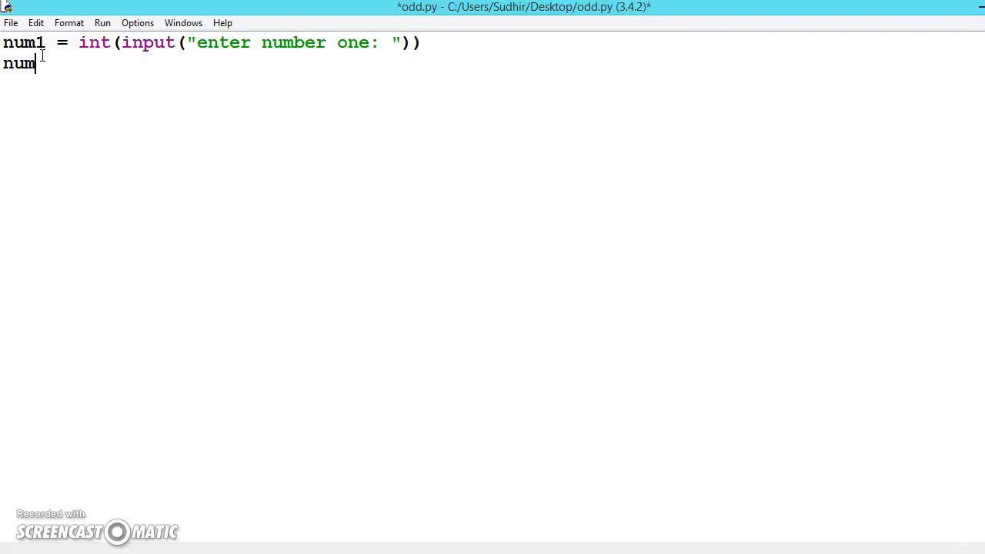
Step: Write num2 = int(input("enter number two: ")) as the second line
{"action": "type", "text": "2 -"}
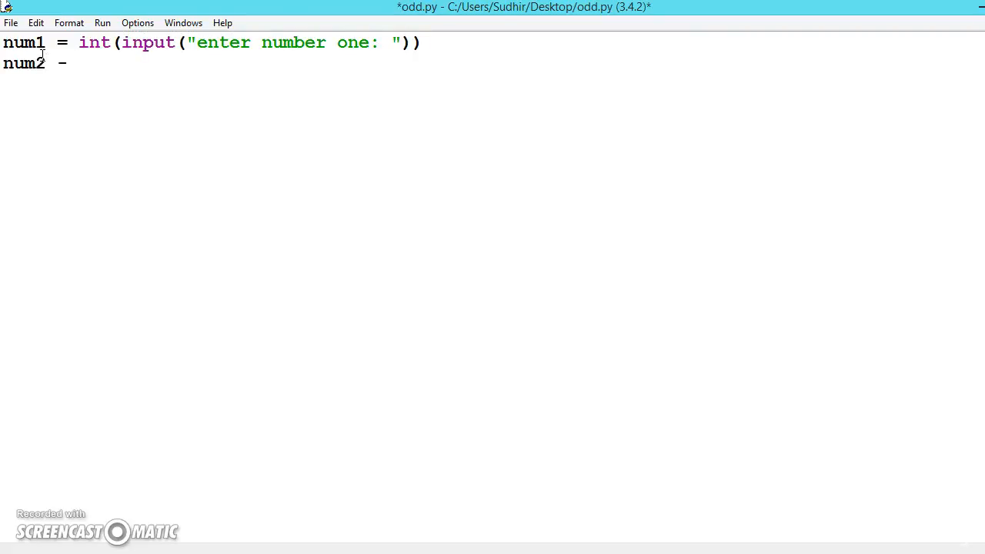
{"action": "type", "text": "="}
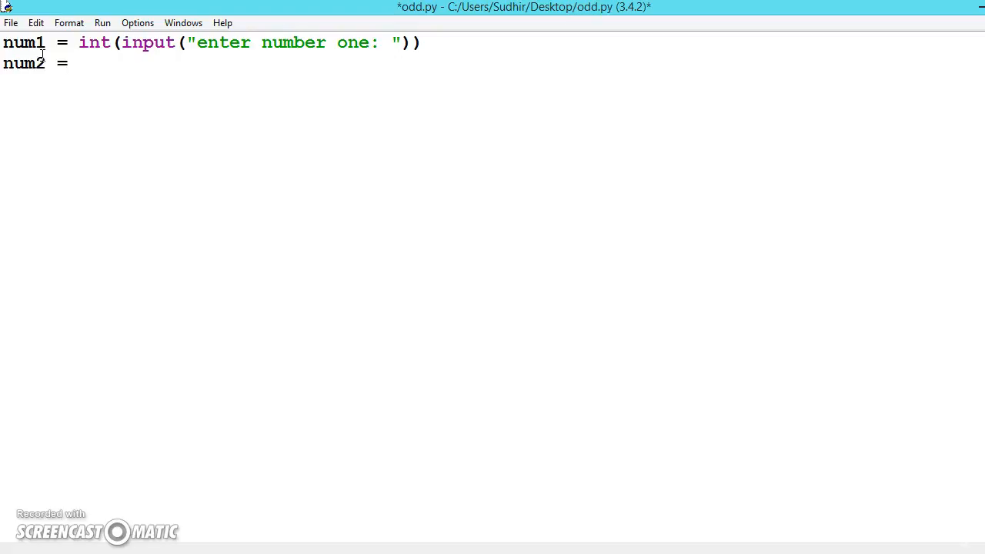
{"action": "type", "text": "int()"}
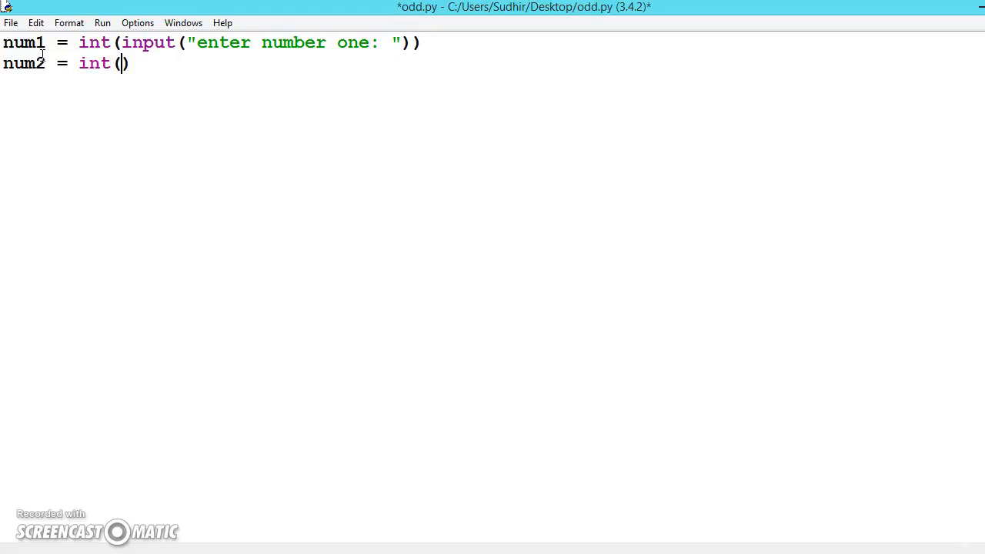
{"action": "type", "text": "input"}
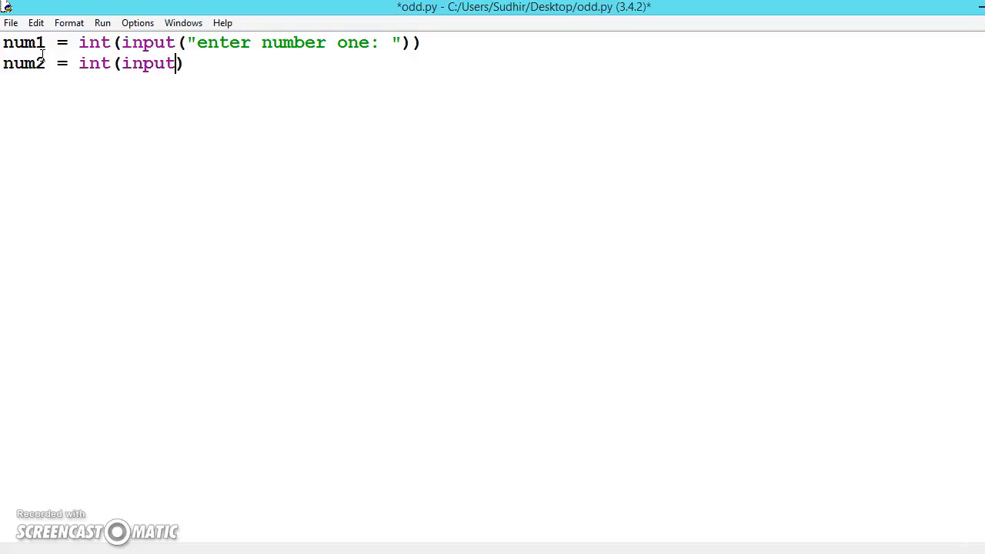
{"action": "type", "text": "("}
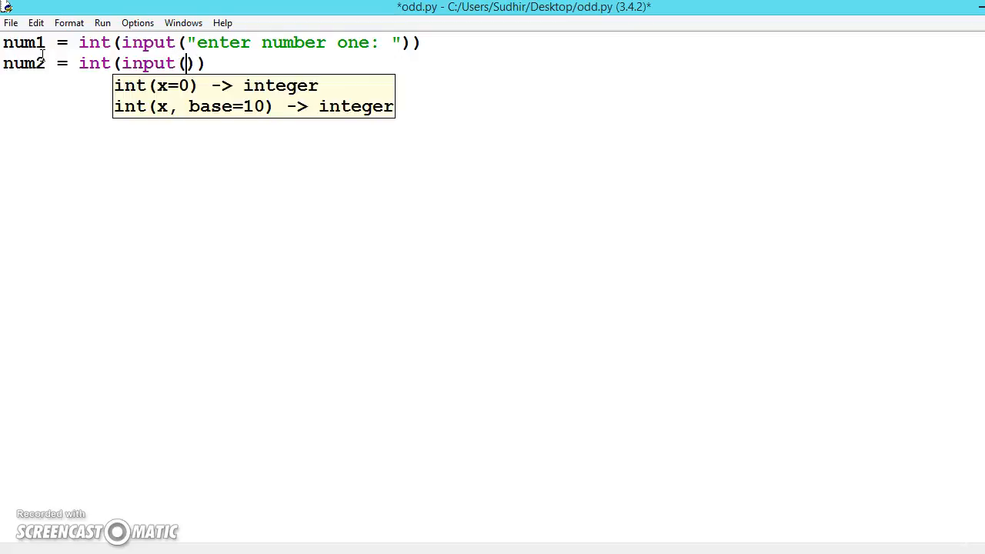
{"action": "type", "text": "\"enter number \""}
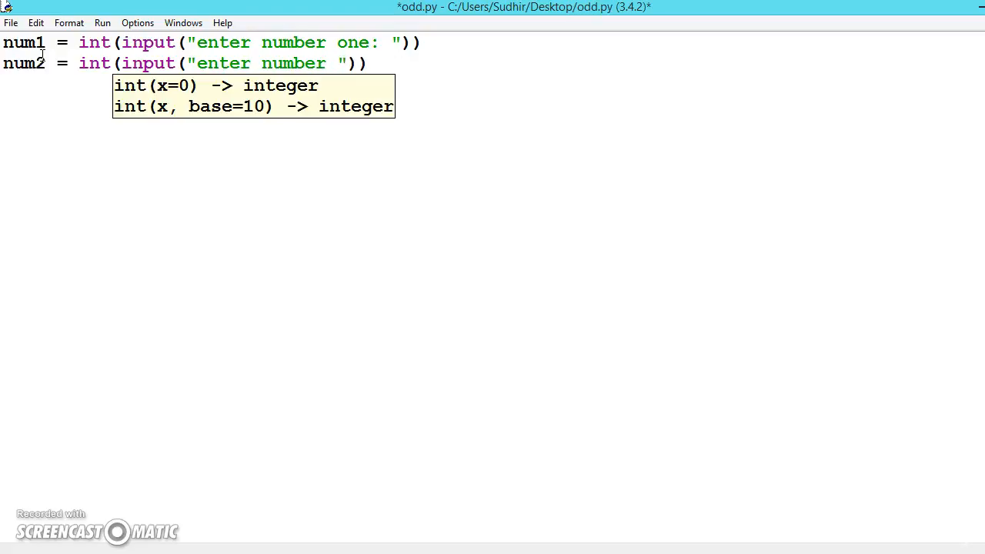
{"action": "type", "text": "two:"}
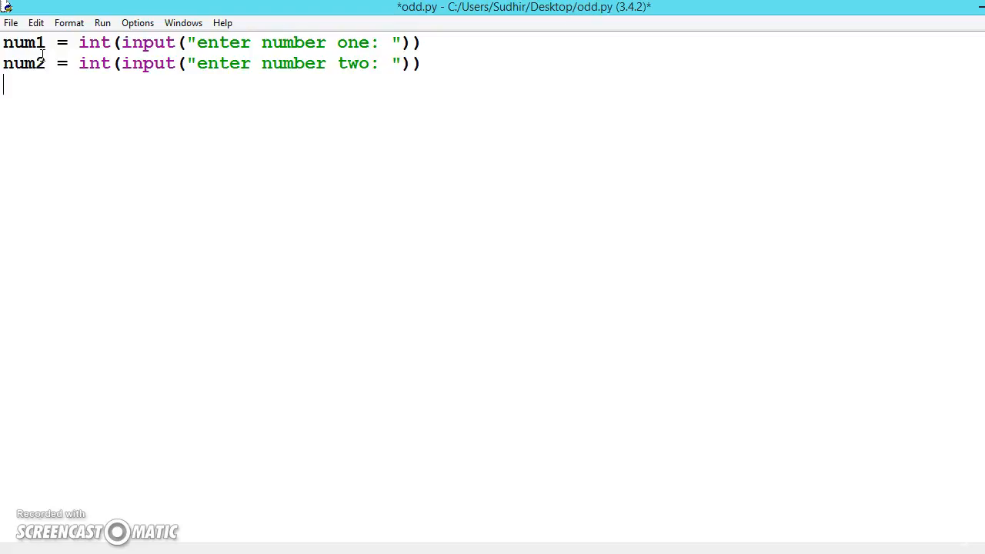
Step: Add num3 = num1/num2 and print(num3) below the input lines
{"action": "type", "text": "num3 ="}
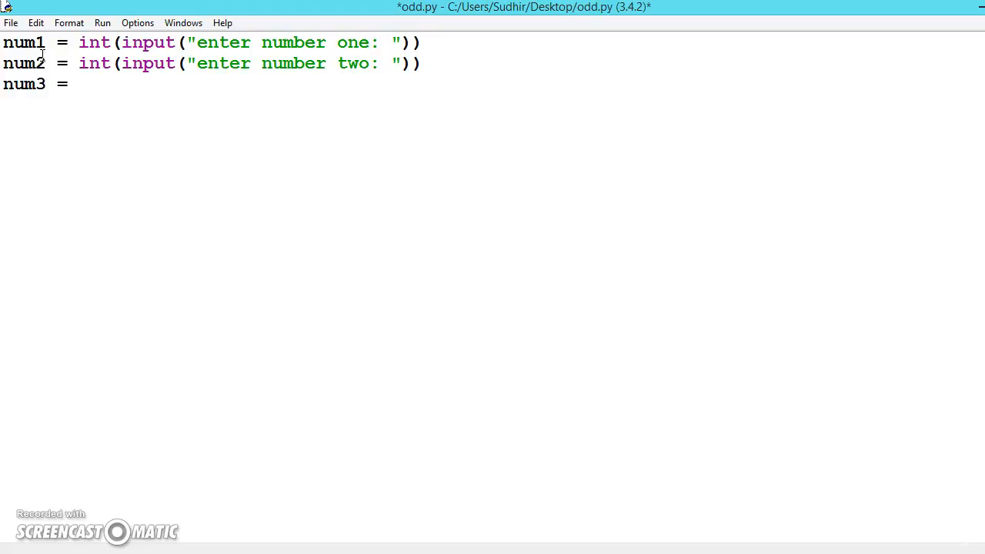
{"action": "type", "text": "num"}
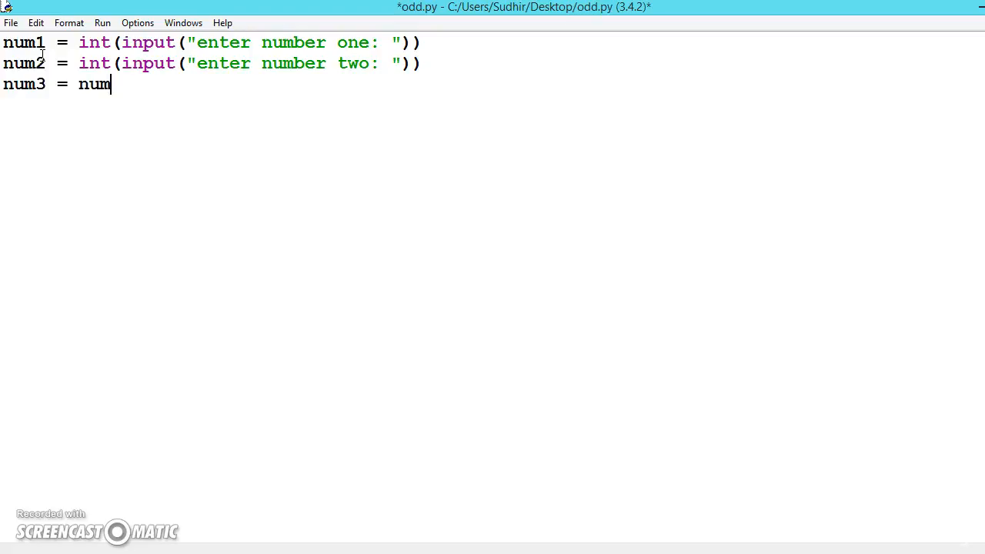
{"action": "type", "text": "1/"}
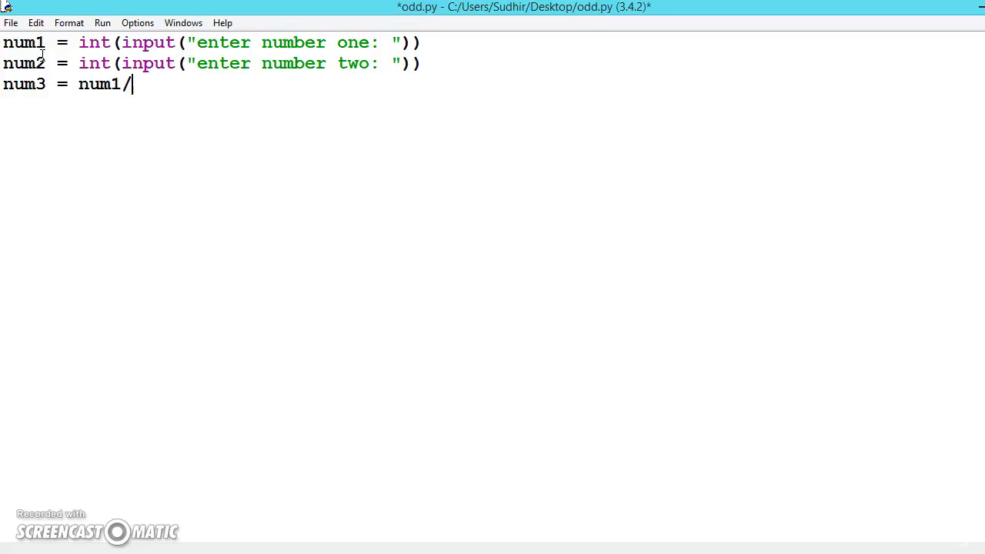
{"action": "type", "text": "num2"}
{"action": "type", "text": "print"}
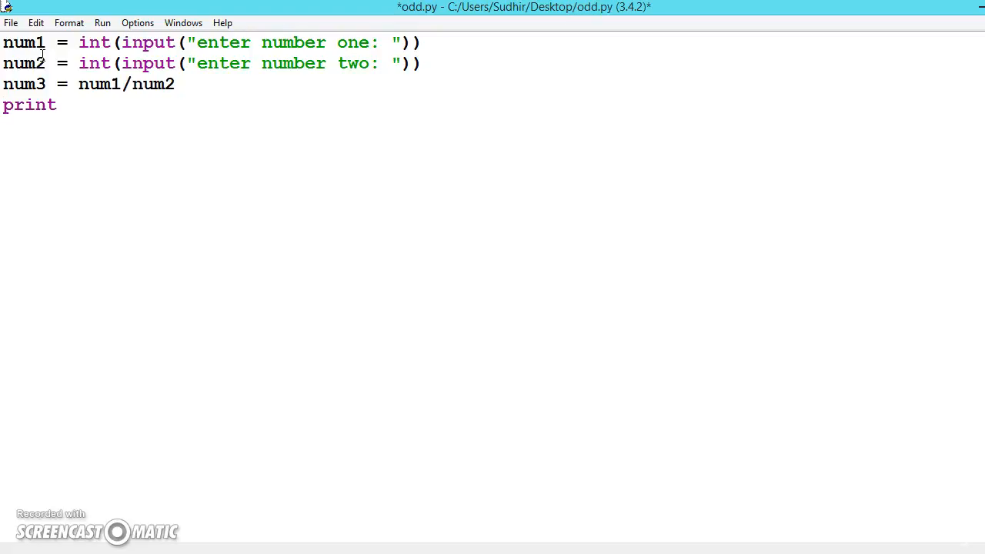
{"action": "type", "text": "(num"}
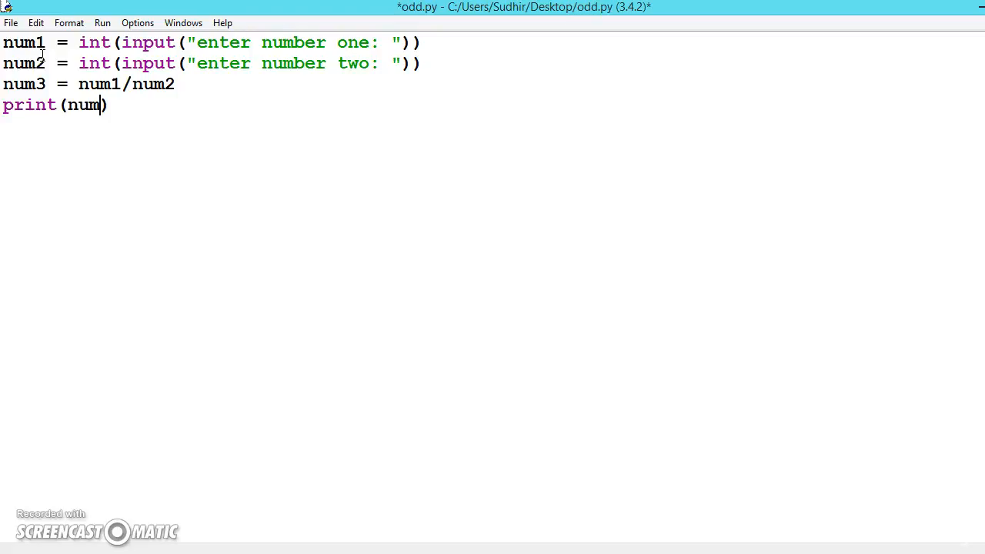
{"action": "type", "text": "3"}
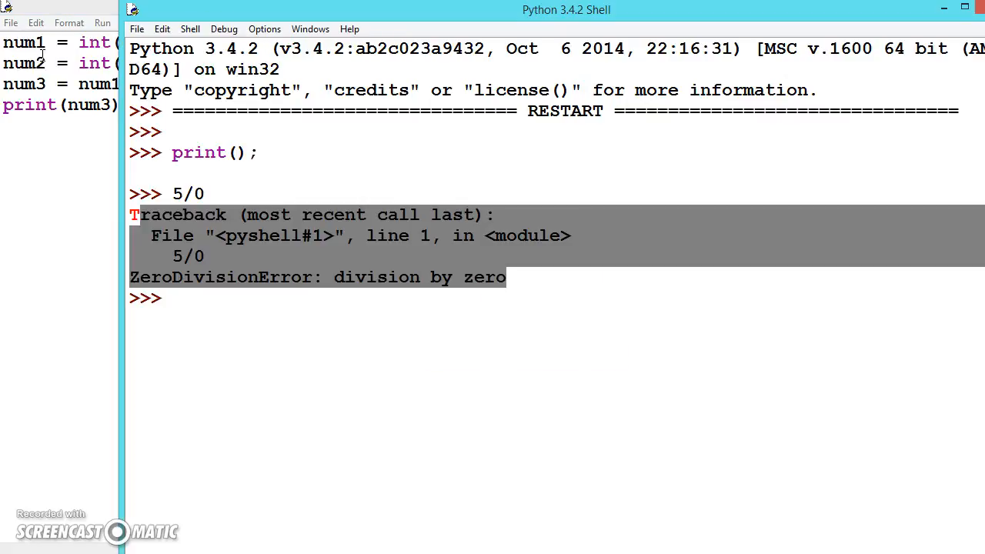
Step: Run odd.py and enter 15 and 0, triggering a ZeroDivisionError traceback
{"action": "key", "text": "F5"}
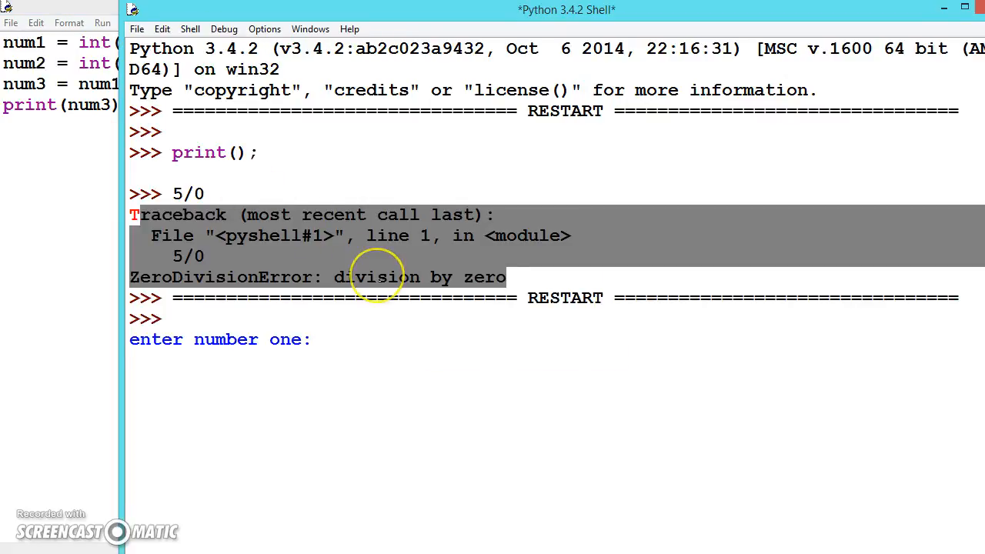
{"action": "type", "text": "15"}
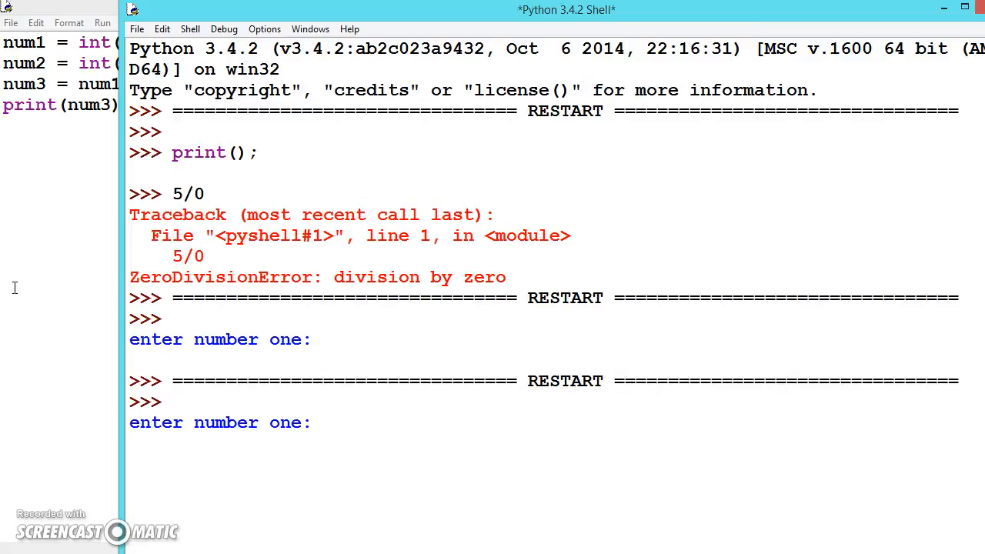
{"action": "type", "text": "15"}
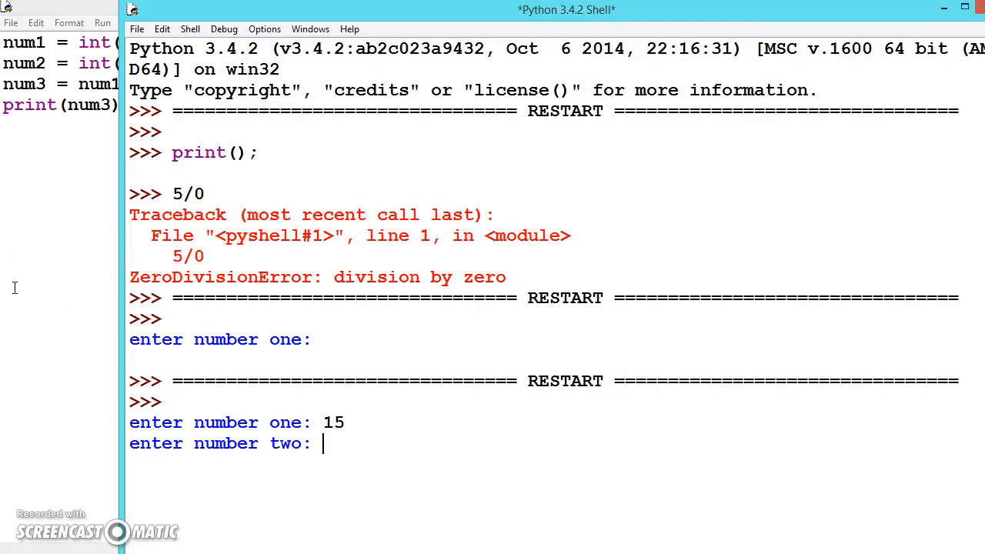
{"action": "type", "text": "0"}
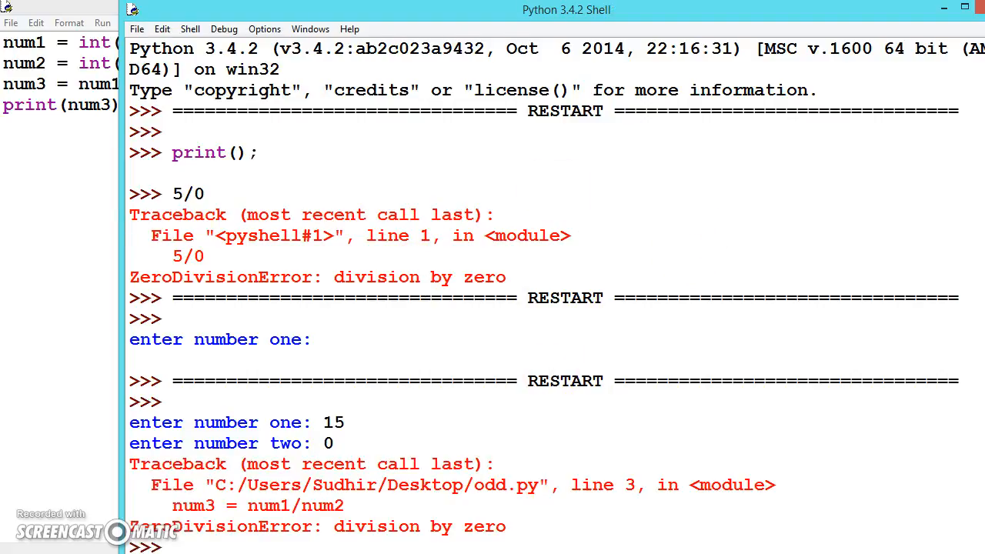
Step: Move the shell window aside and scroll through the traceback output
{"action": "left_click_drag", "start_coordinate": [567, 9], "coordinate": [567, 83]}
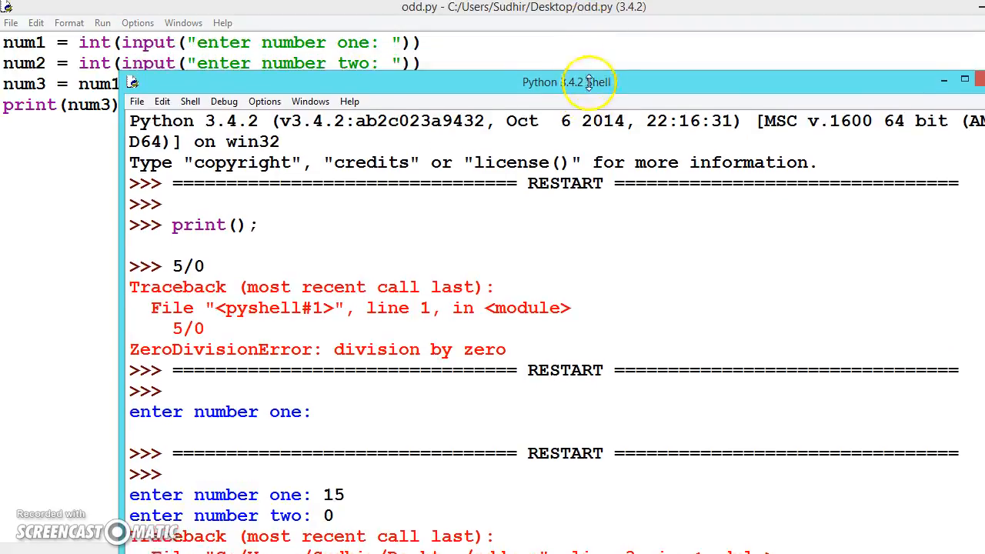
{"action": "left_click_drag", "start_coordinate": [588, 83], "coordinate": [551, 96]}
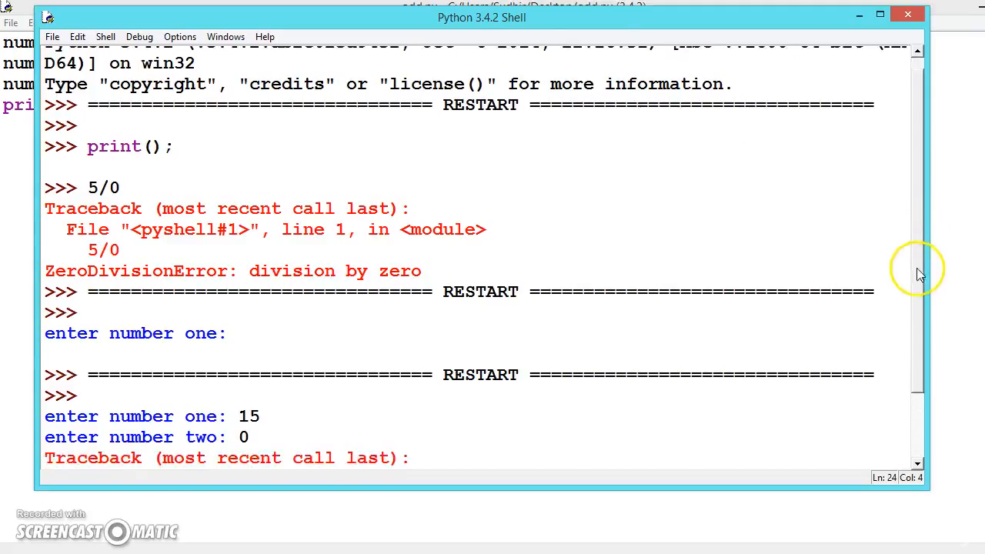
{"action": "scroll", "scroll_direction": "down", "scroll_amount": 3}
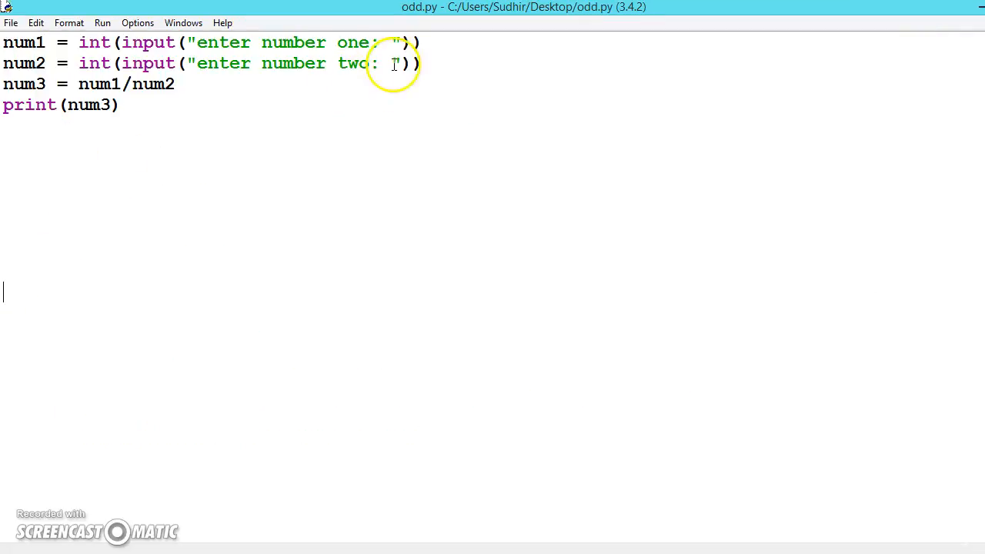
Step: Insert try: above num3 = num1/num2 and indent the division line under it
{"action": "key", "text": "Enter"}
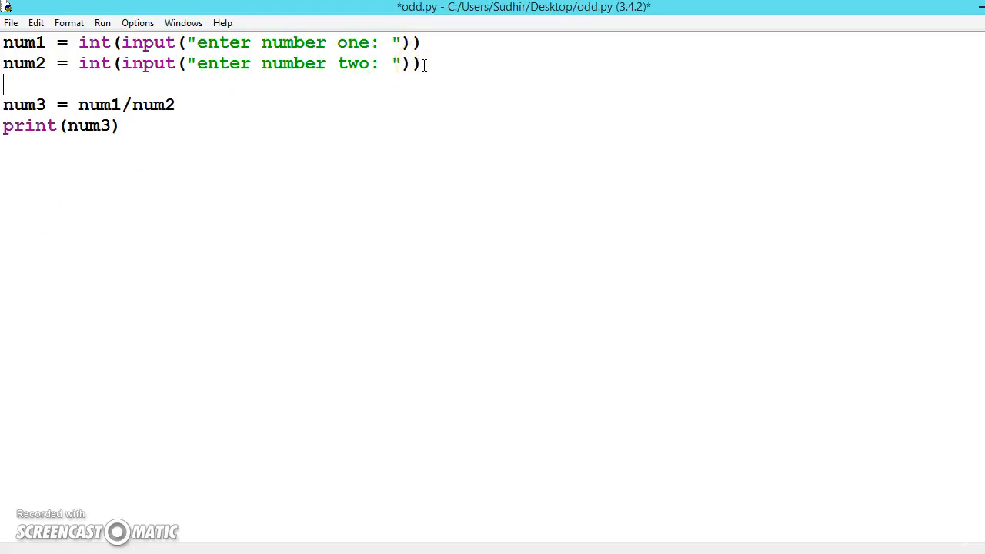
{"action": "type", "text": "try"}
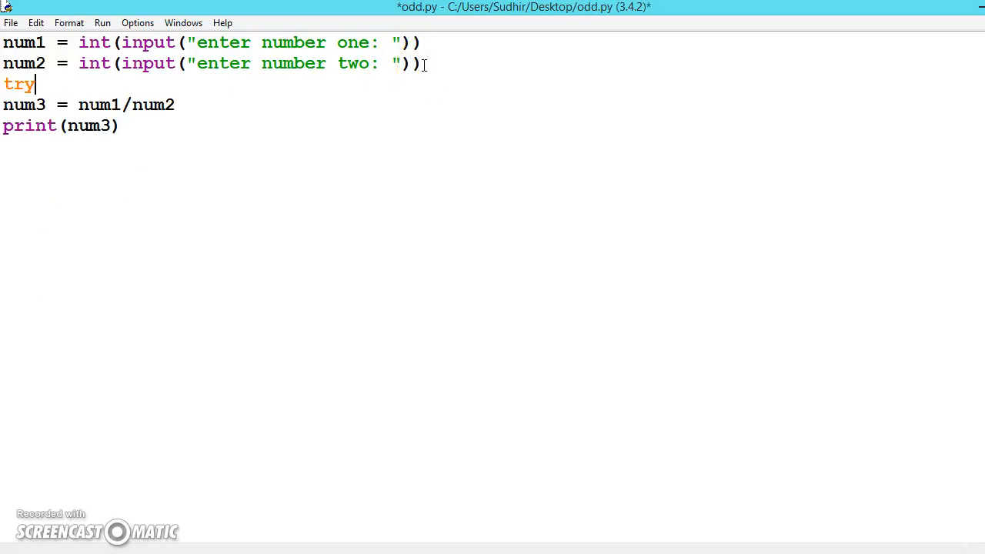
{"action": "type", "text": ":"}
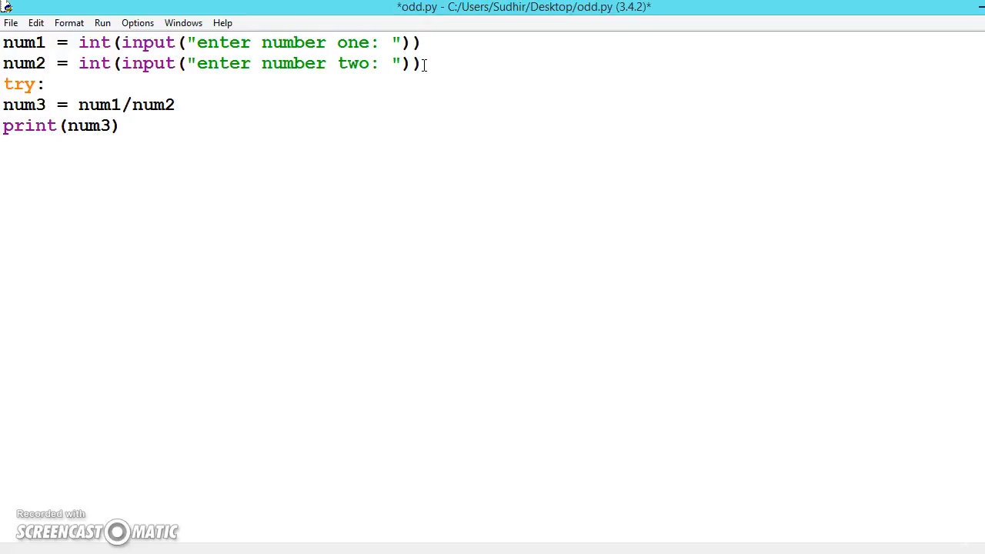
{"action": "key", "text": "Tab"}
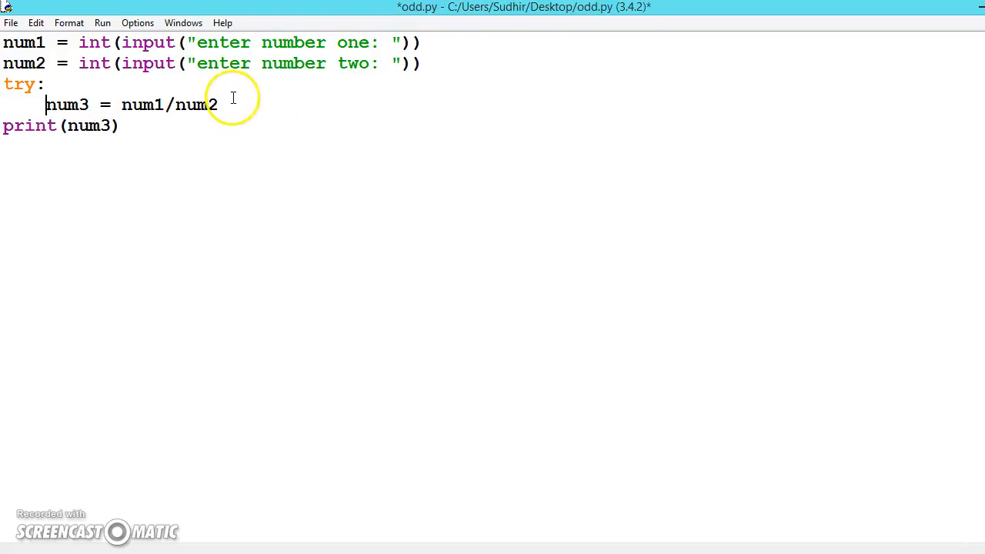
Step: Add an except: clause on the line after the division
{"action": "key", "text": "enter"}
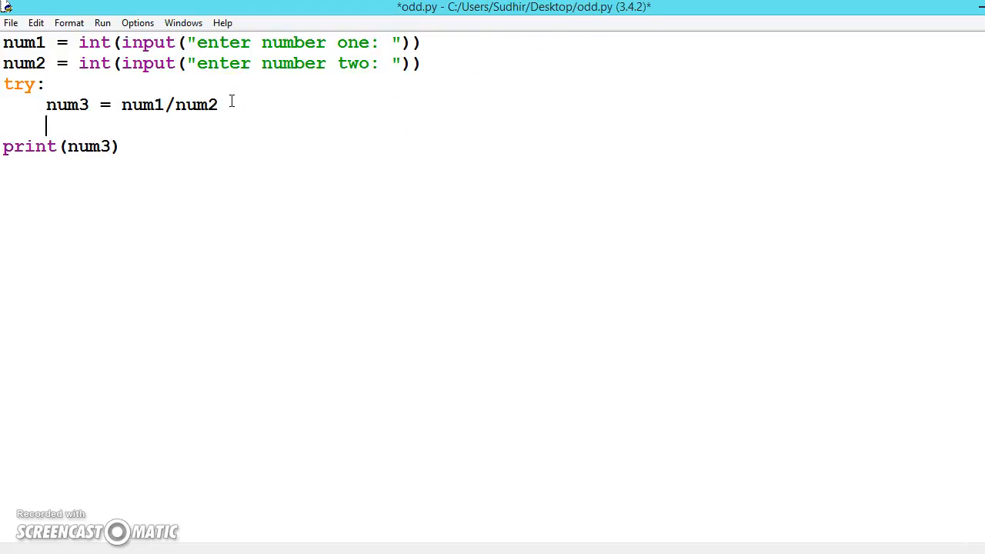
{"action": "type", "text": "ex"}
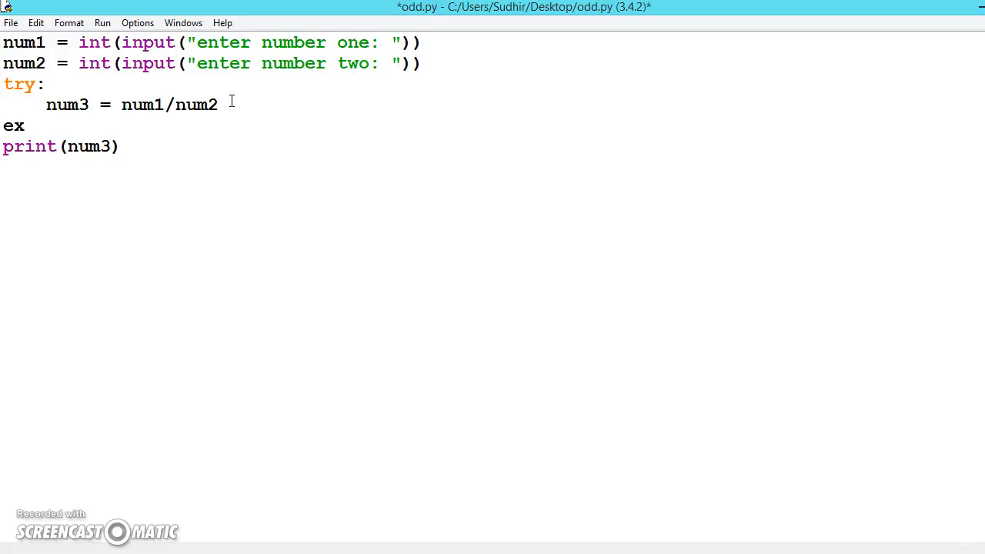
{"action": "type", "text": "cept"}
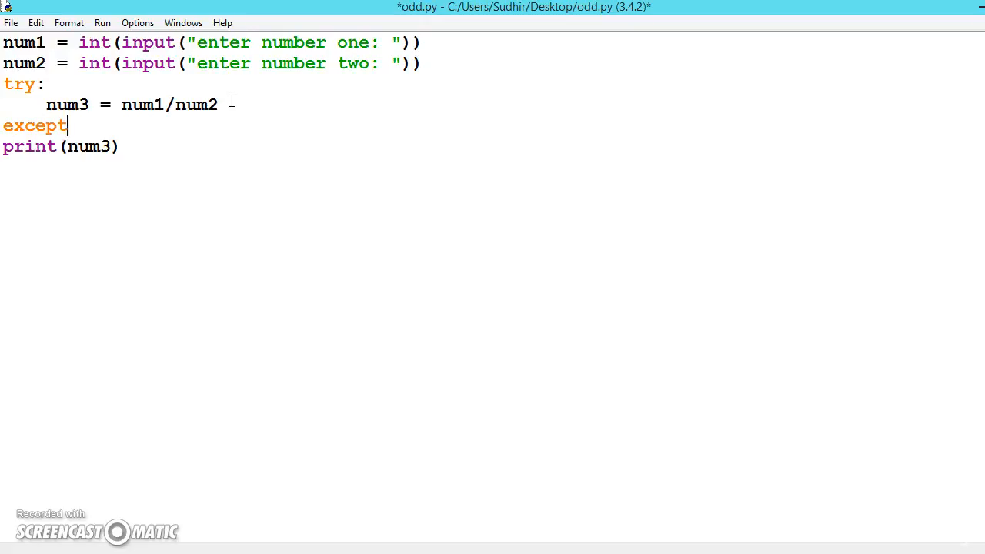
{"action": "type", "text": ":"}
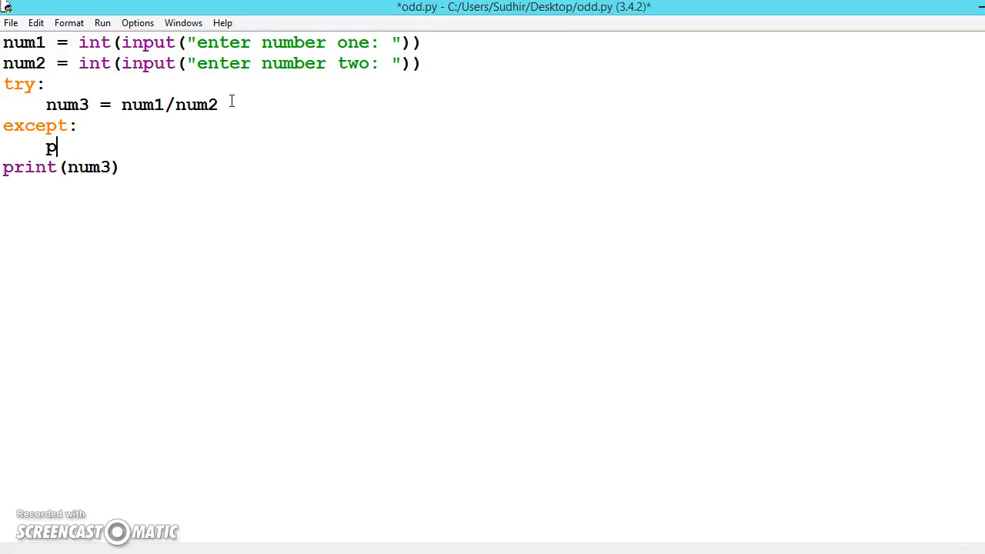
Step: Print "you can't divide the number by zero" inside the except clause
{"action": "type", "text": "rint"}
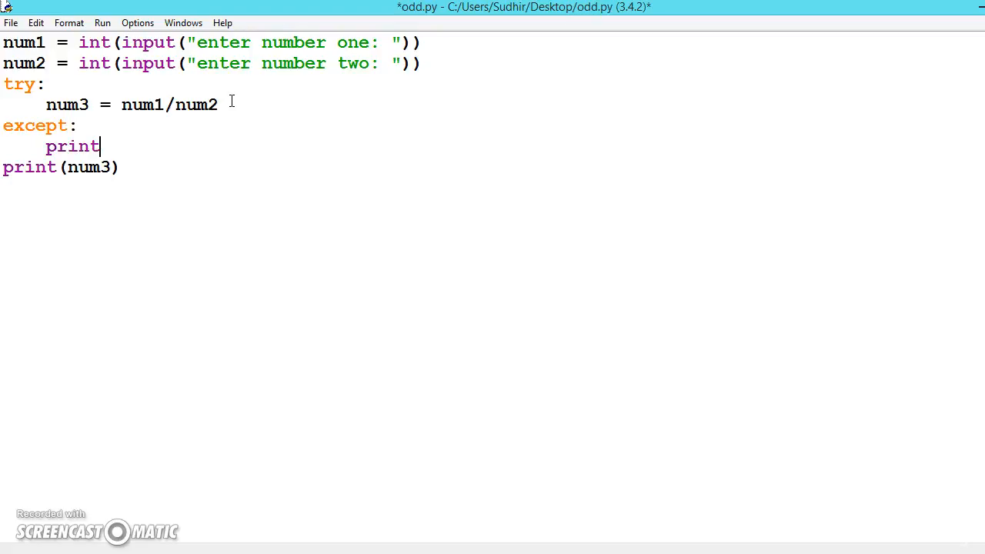
{"action": "type", "text": "("}
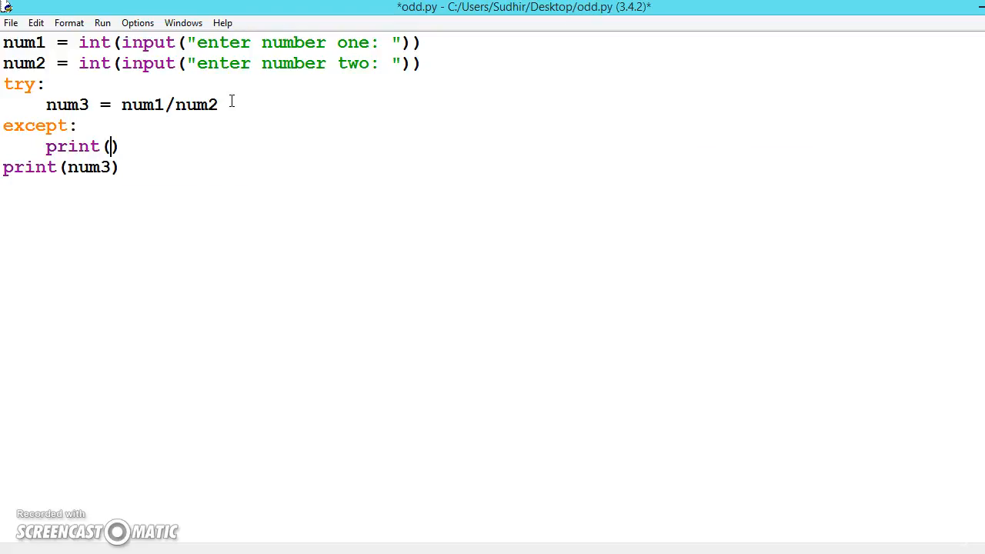
{"action": "type", "text": "\"\""}
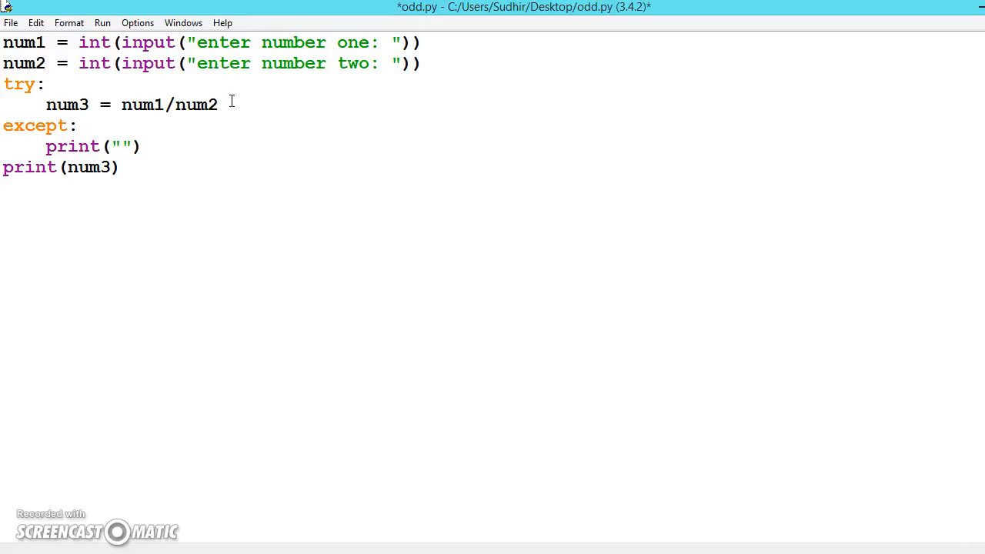
{"action": "type", "text": "you can"}
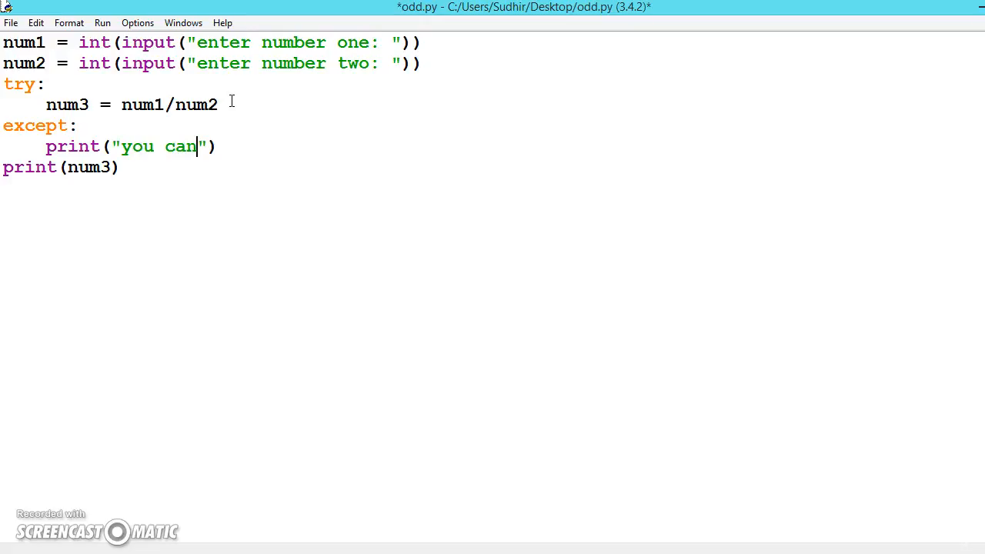
{"action": "type", "text": "\\"}
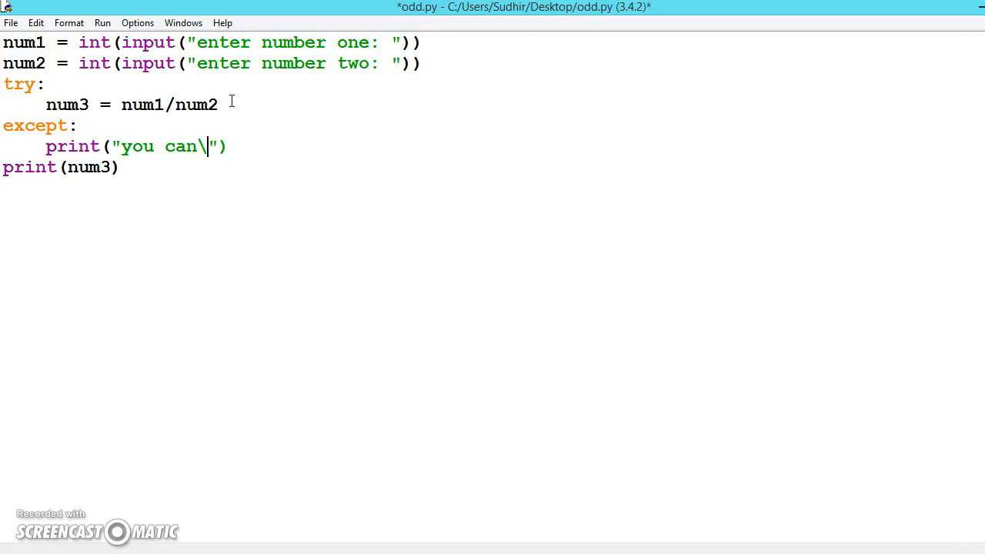
{"action": "type", "text": "t divide t"}
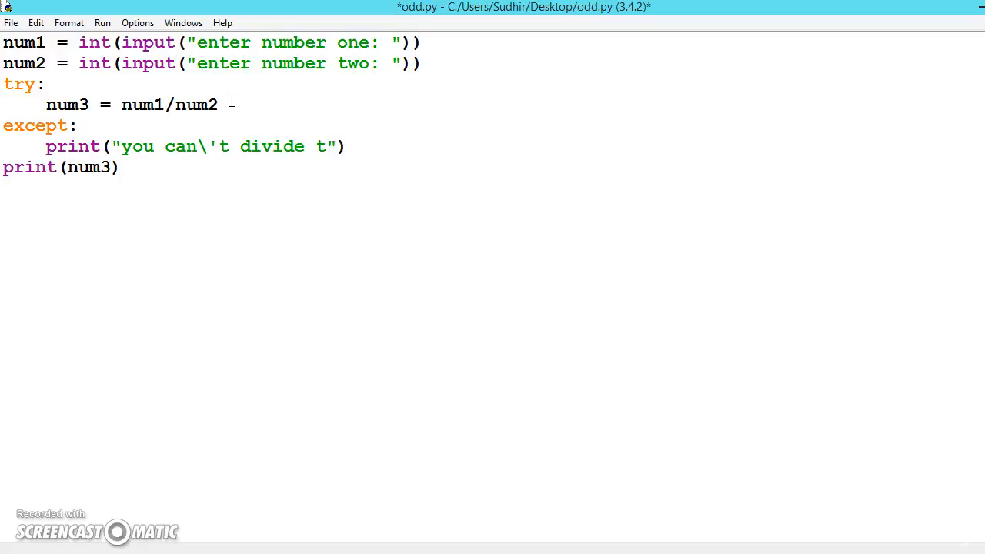
{"action": "type", "text": "he number"}
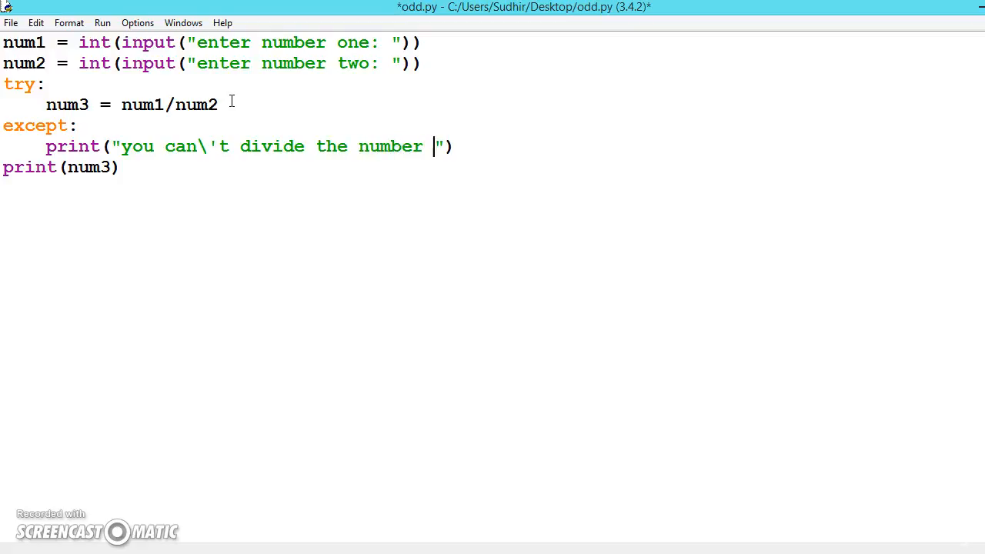
{"action": "type", "text": "by zero"}
{"action": "type", "text": "else:"}
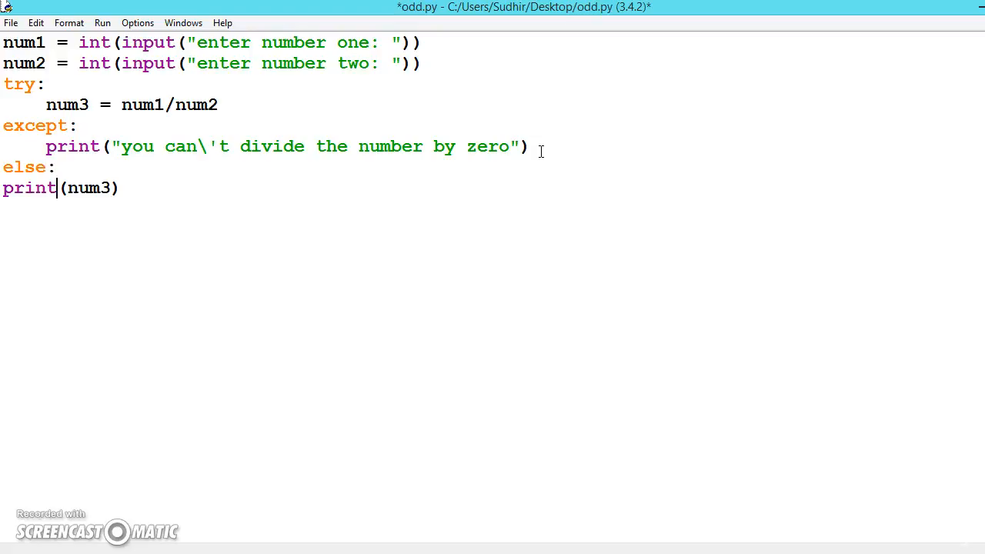
Step: Indent print(num3) under the else: clause to complete try/except/else
{"action": "left_click", "coordinate": [3, 188]}
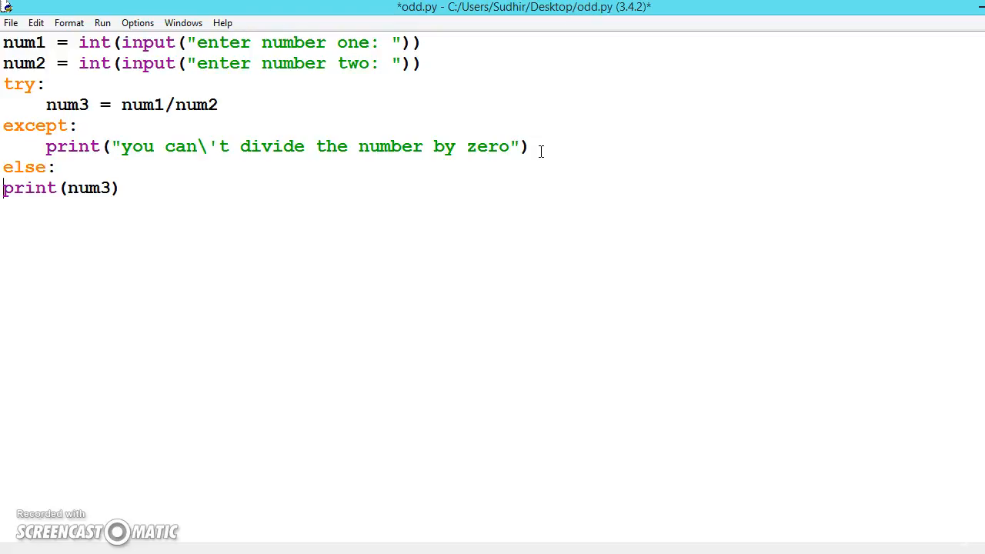
{"action": "key", "text": "Tab"}
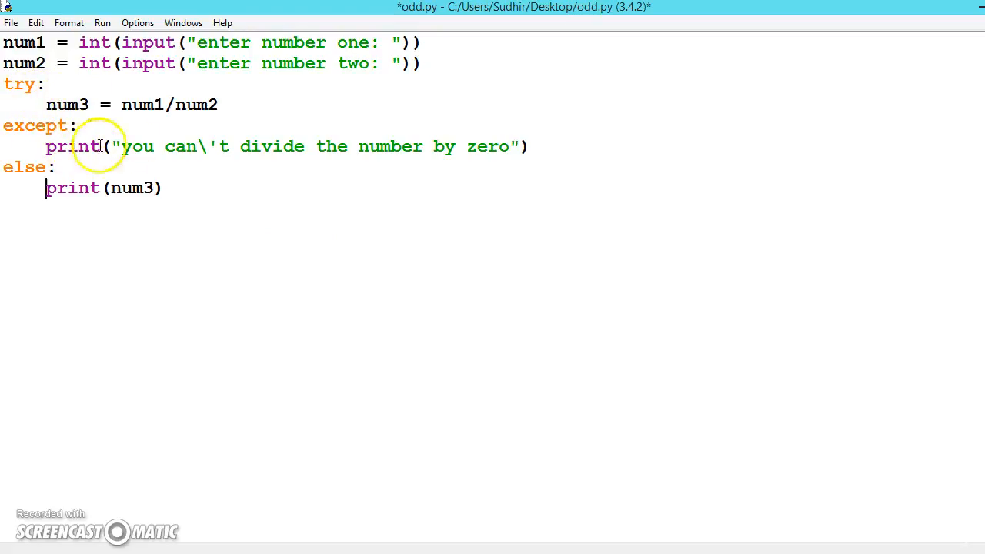
{"action": "mouse_move", "coordinate": [274, 146]}
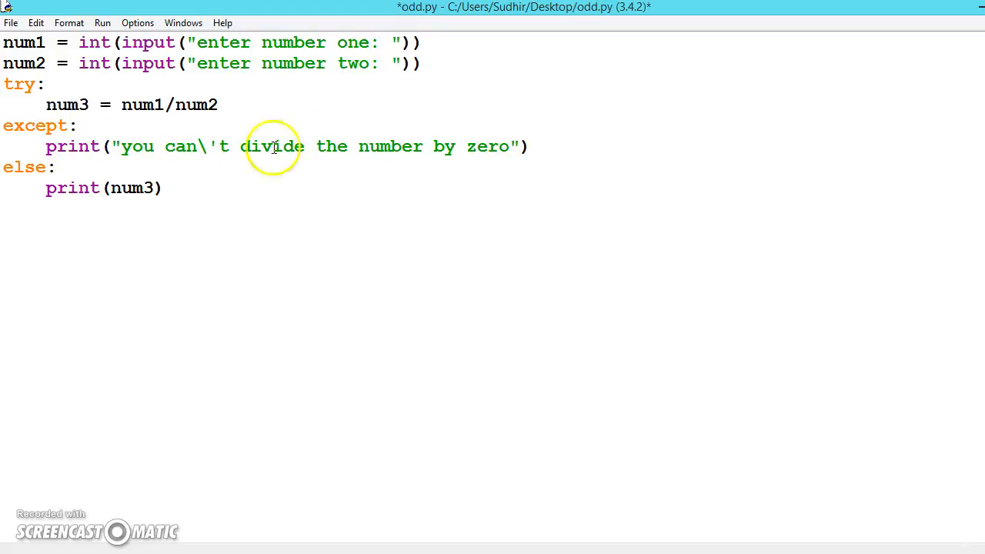
{"action": "mouse_move", "coordinate": [453, 144]}
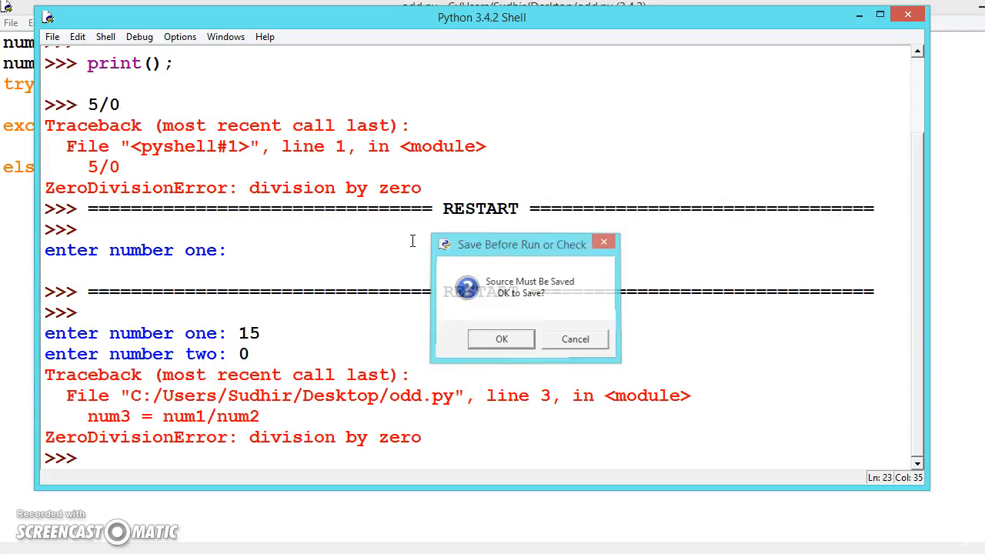
Step: Save and run odd.py with 400 and 0, getting the can't-divide message
{"action": "left_click", "coordinate": [502, 338]}
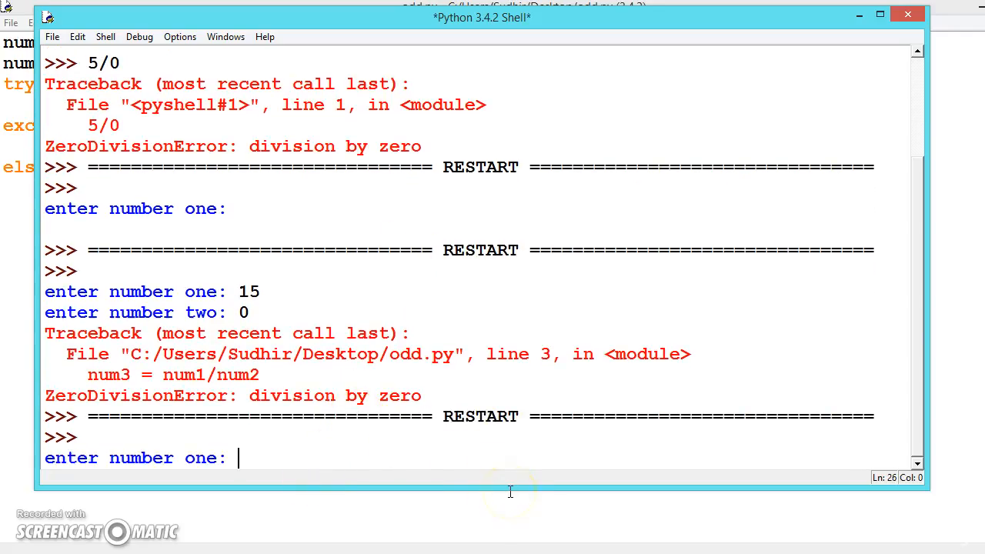
{"action": "type", "text": "400"}
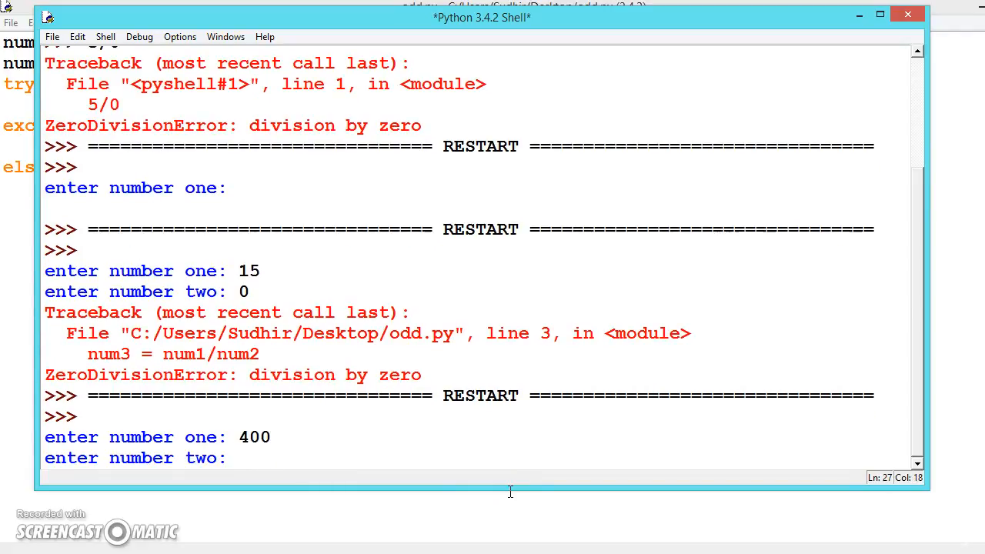
{"action": "type", "text": "0"}
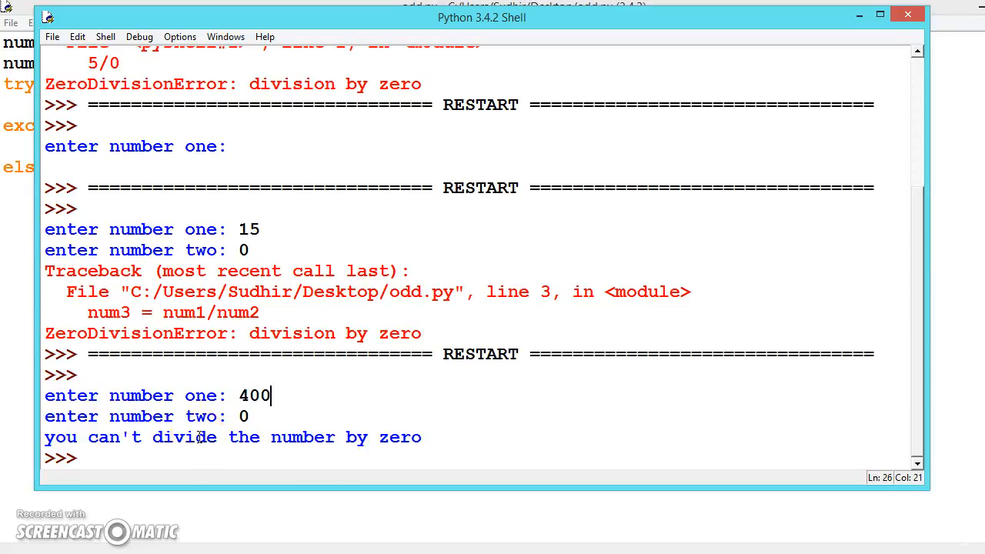
{"action": "mouse_move", "coordinate": [16, 323]}
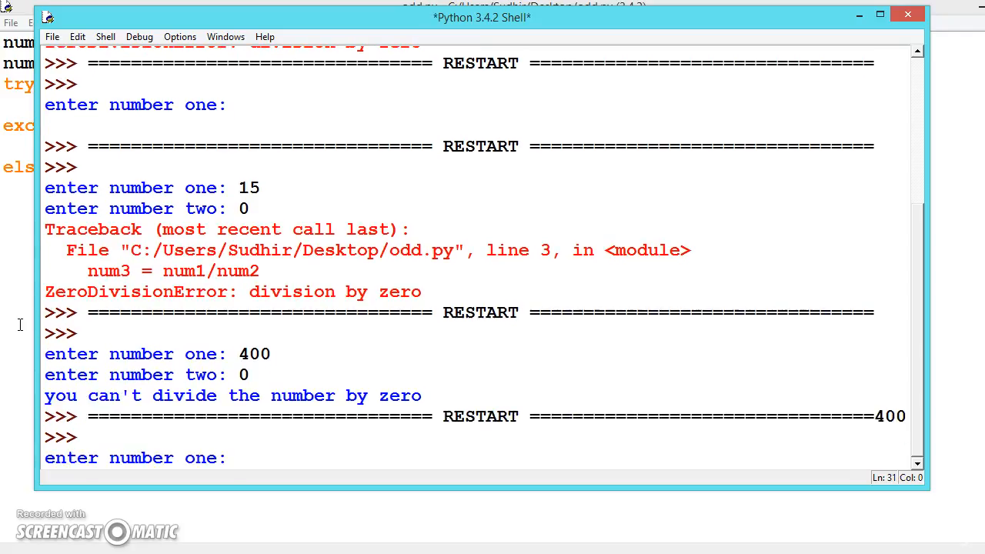
Step: Rerun odd.py entering 400 and 2 as the two numbers
{"action": "type", "text": "400"}
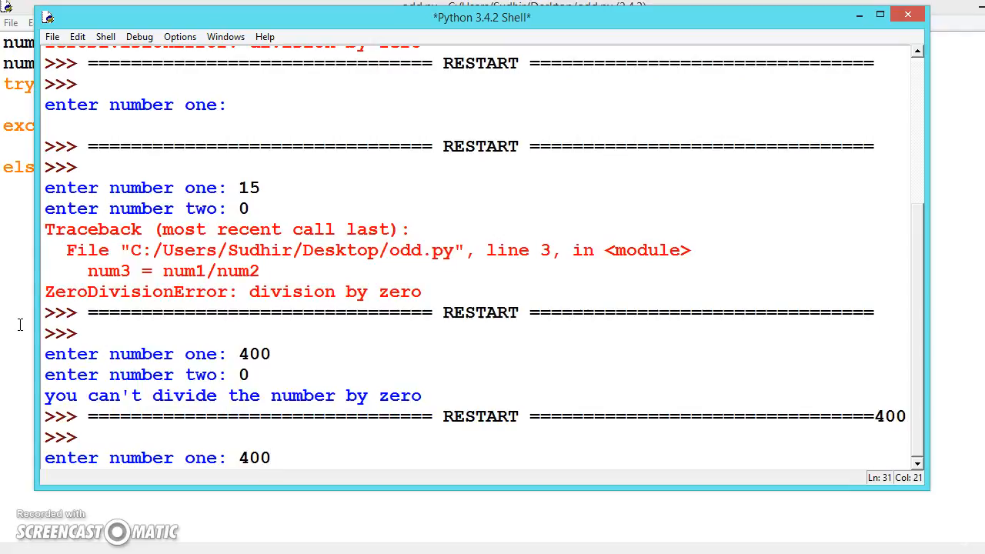
{"action": "type", "text": "2"}
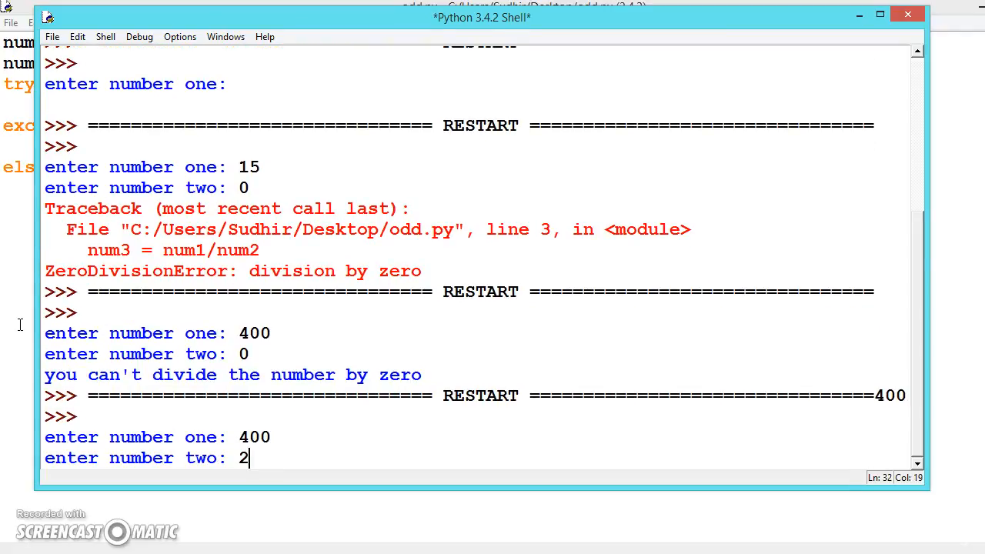